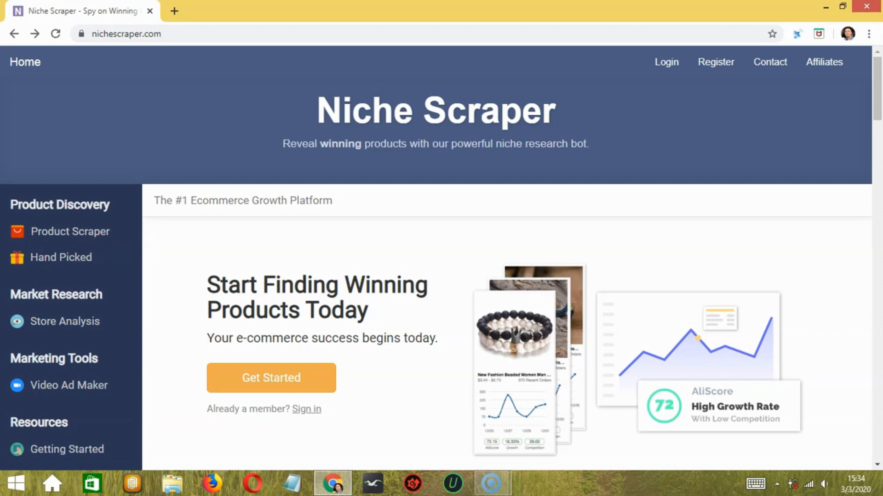
mouse_move(506, 184)
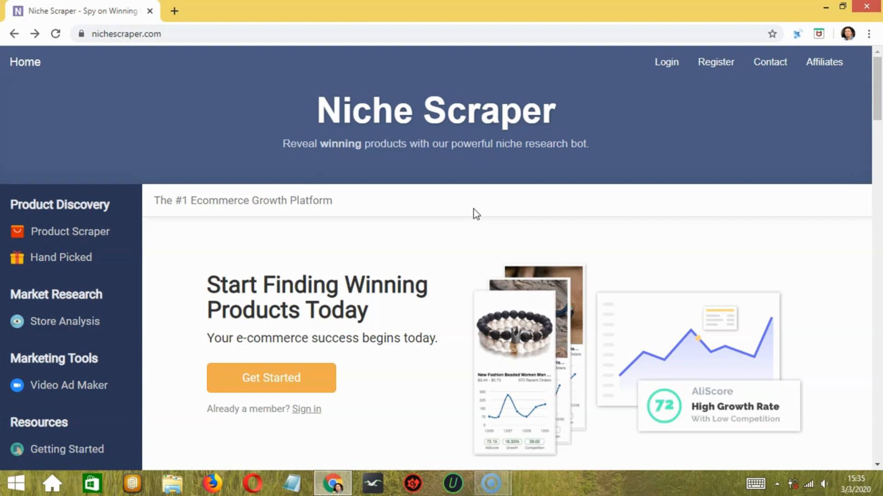
mouse_move(422, 313)
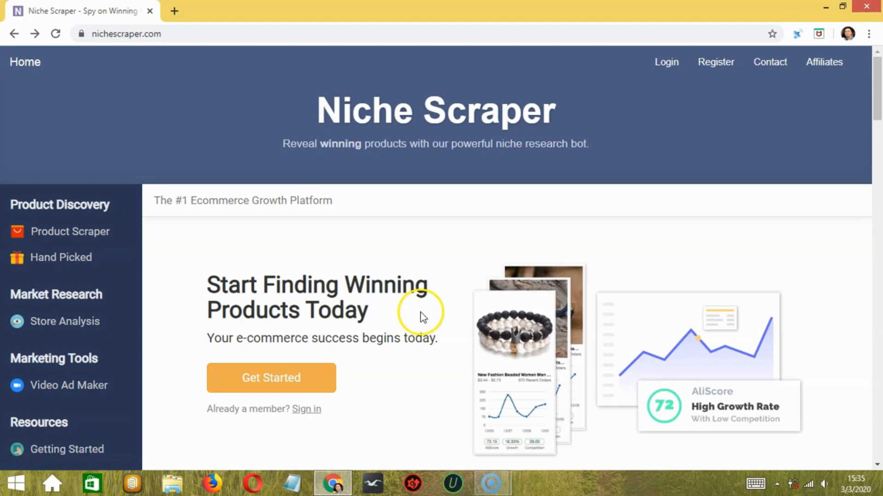
mouse_move(380, 338)
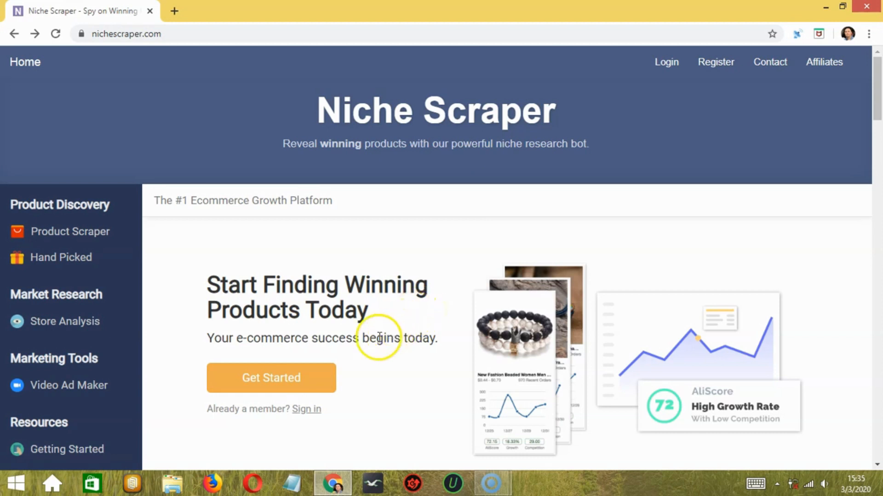
mouse_move(388, 363)
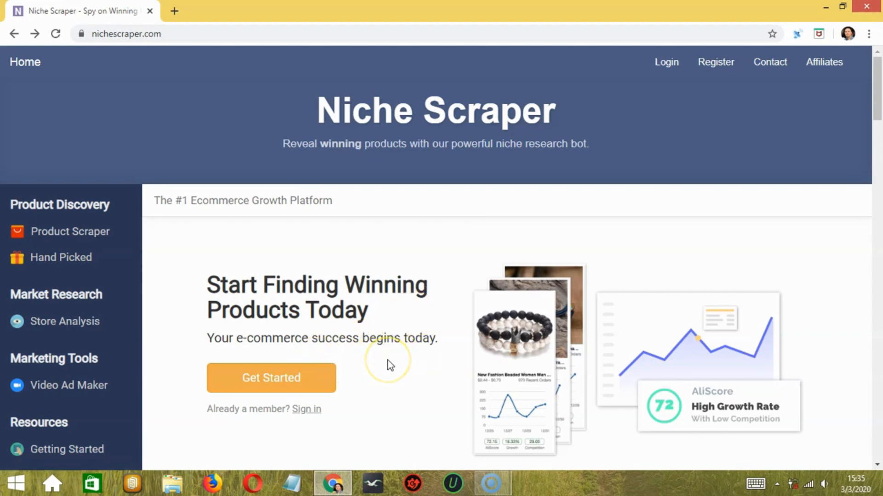
mouse_move(389, 365)
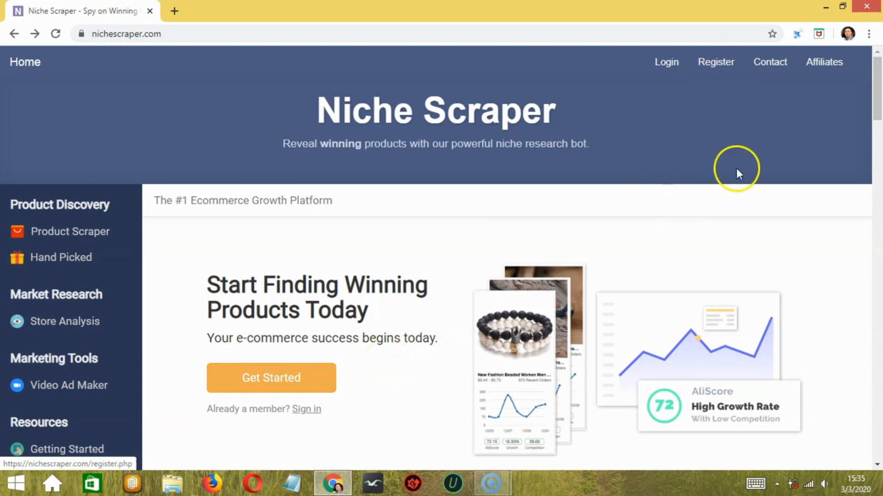
Step: Go from the Register page to the Login form and sign in with the account credentials
left_click(715, 62)
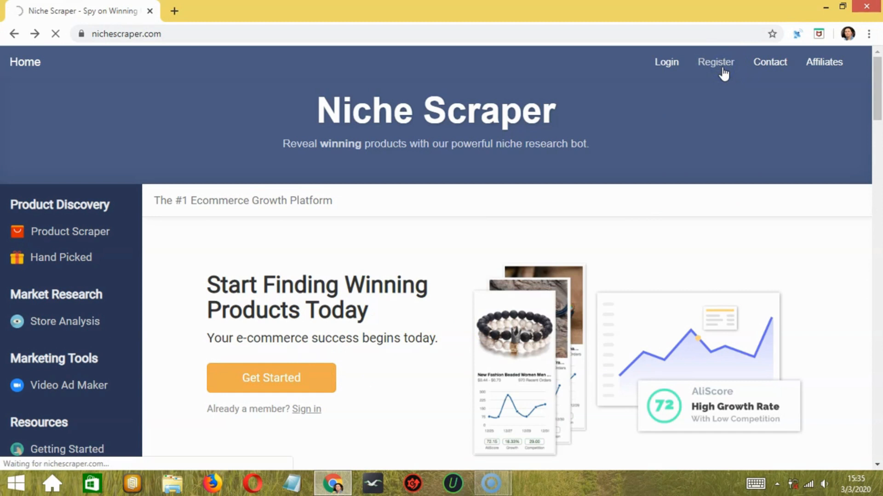
left_click(715, 62)
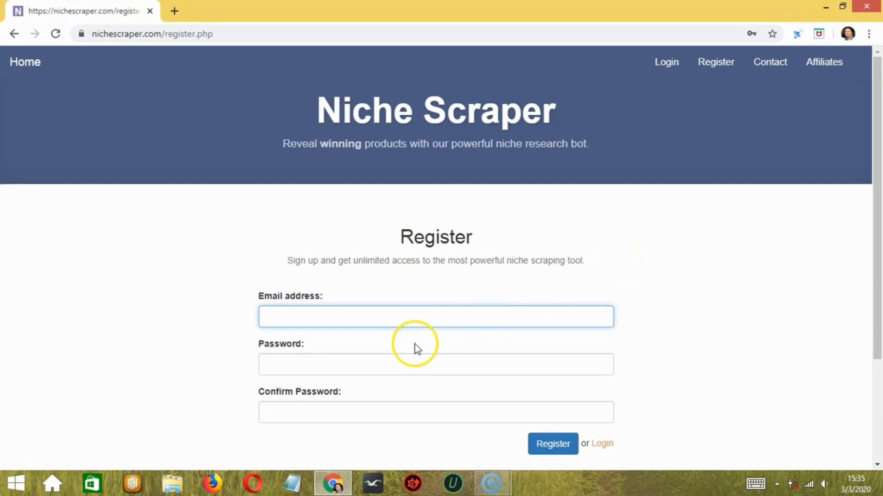
left_click(435, 317)
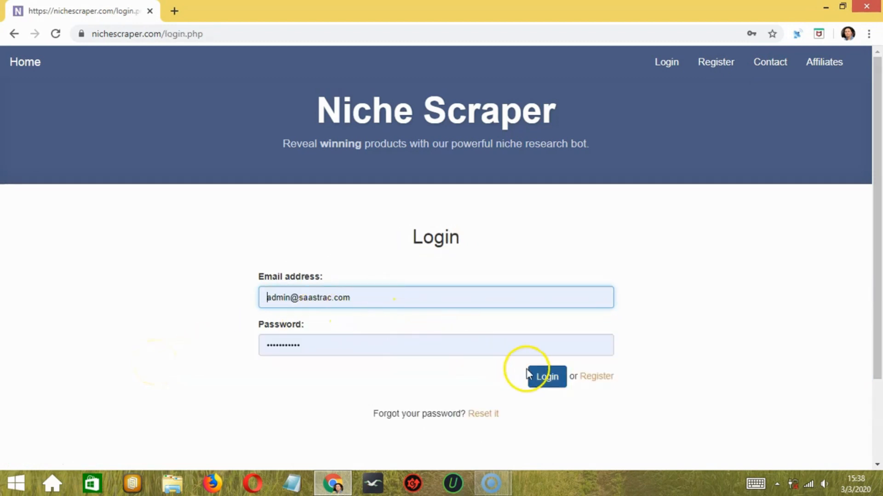
left_click(546, 376)
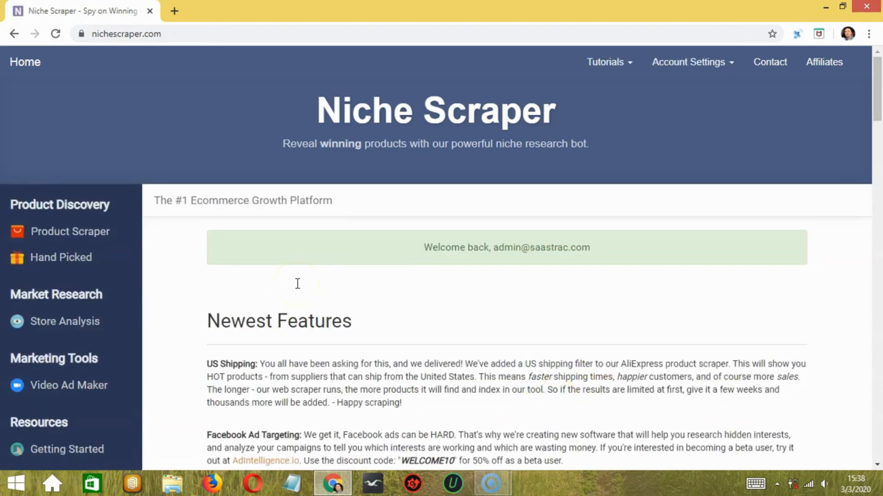
Step: Scroll the dashboard and open Getting Started under Resources to see the tutorial videos
scroll("down", 3)
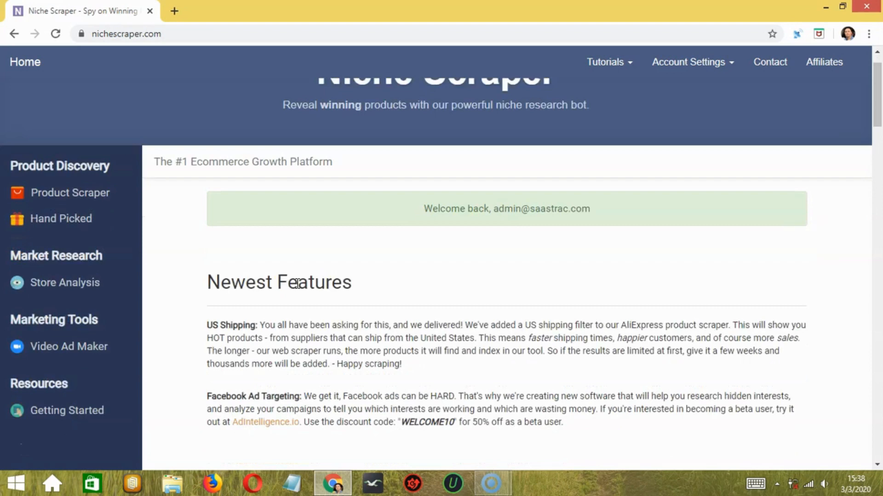
scroll("down", 3)
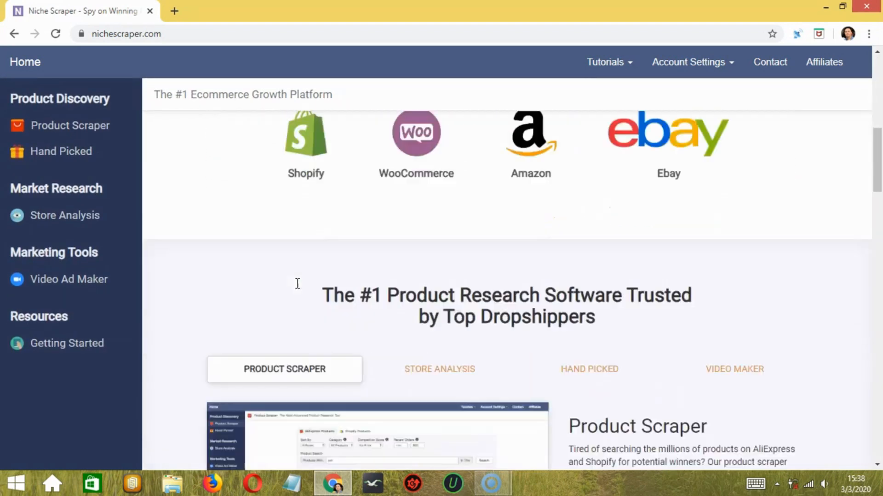
scroll("down", 3)
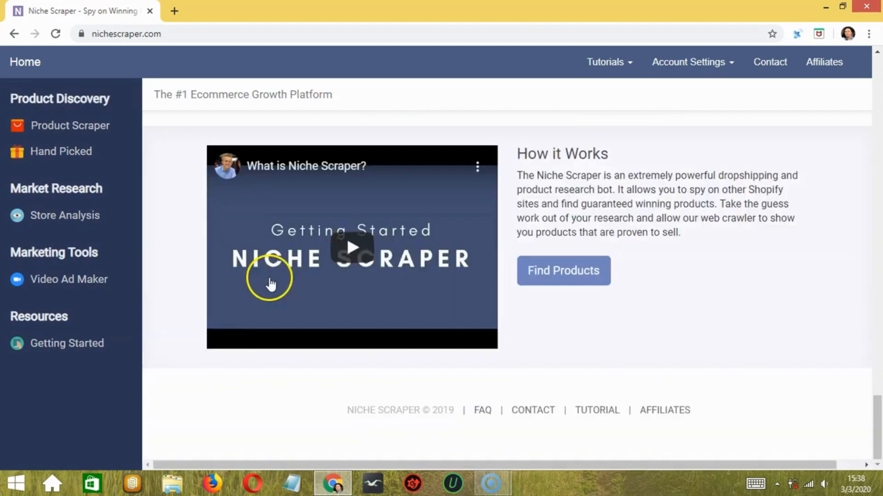
mouse_move(67, 343)
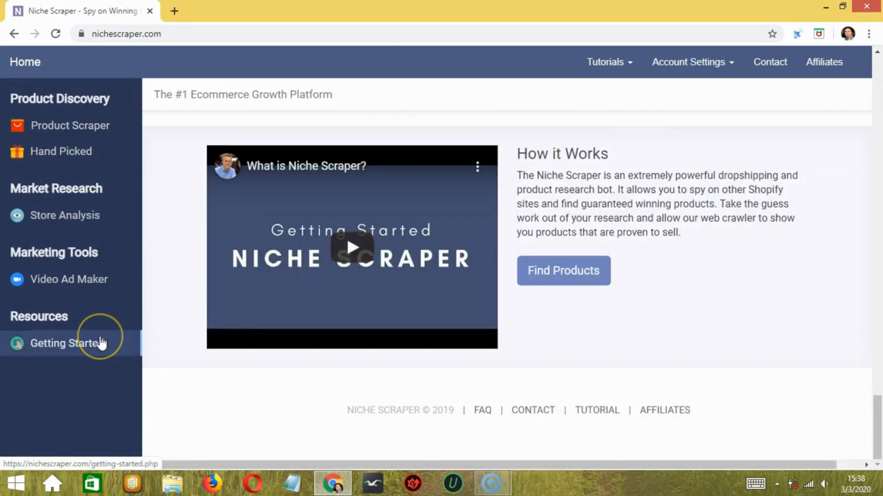
left_click(66, 344)
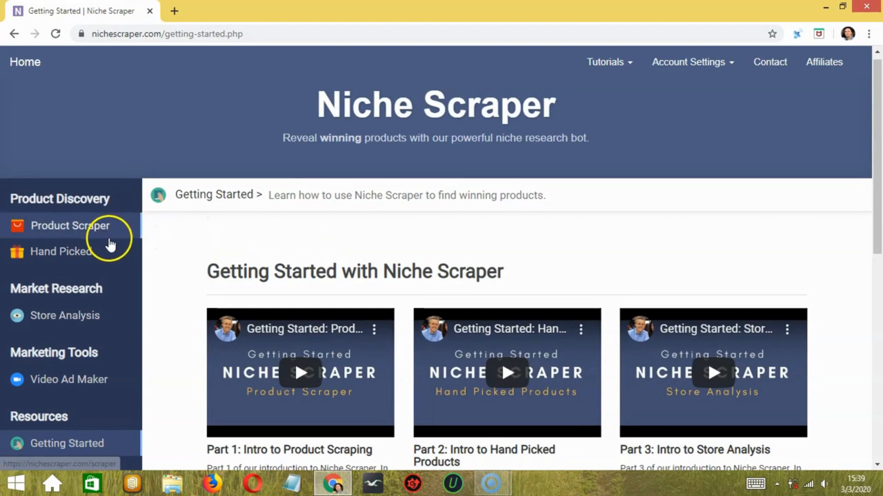
Step: Open Product Scraper and filter AliExpress products to Toys & Hobbies priced 100–200
left_click(70, 226)
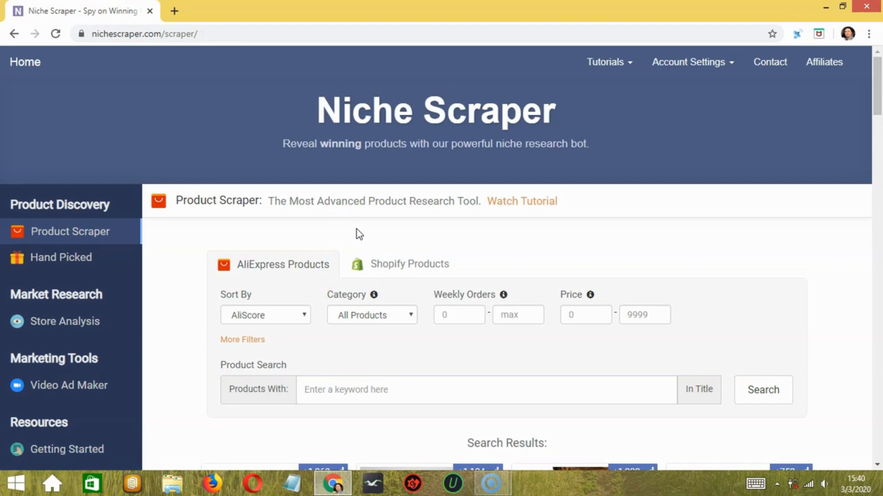
scroll("down", 3)
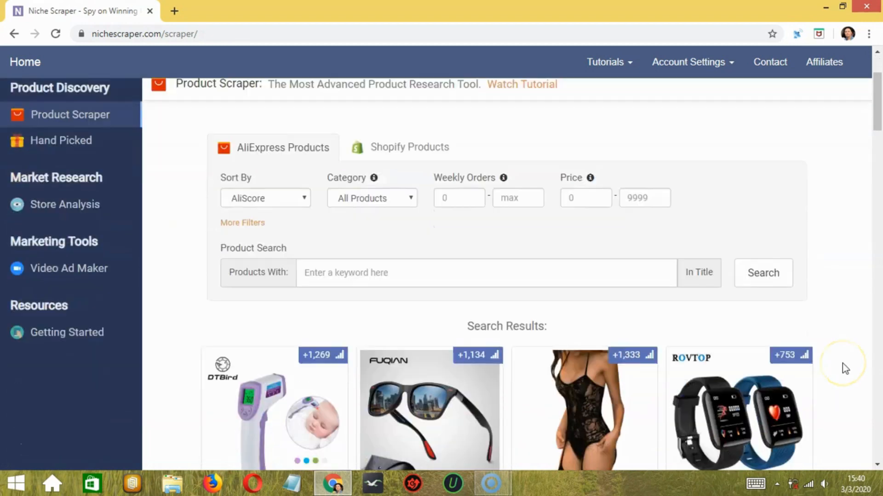
scroll("down", 3)
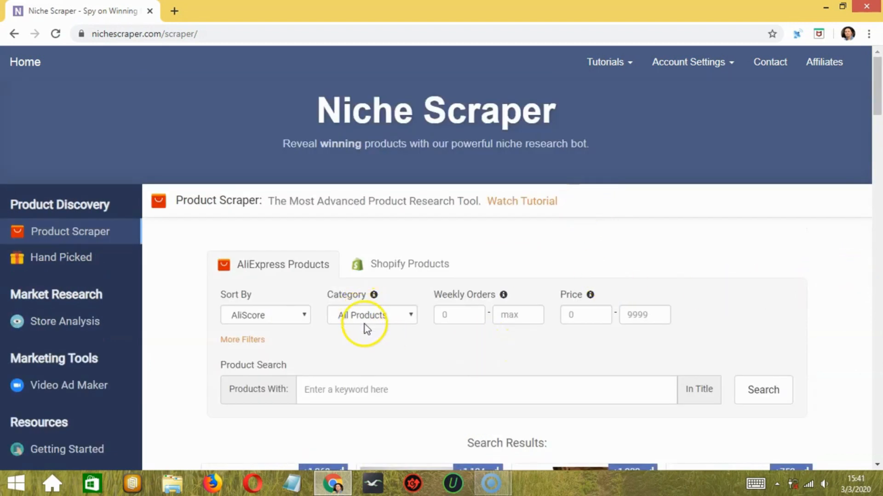
left_click(371, 314)
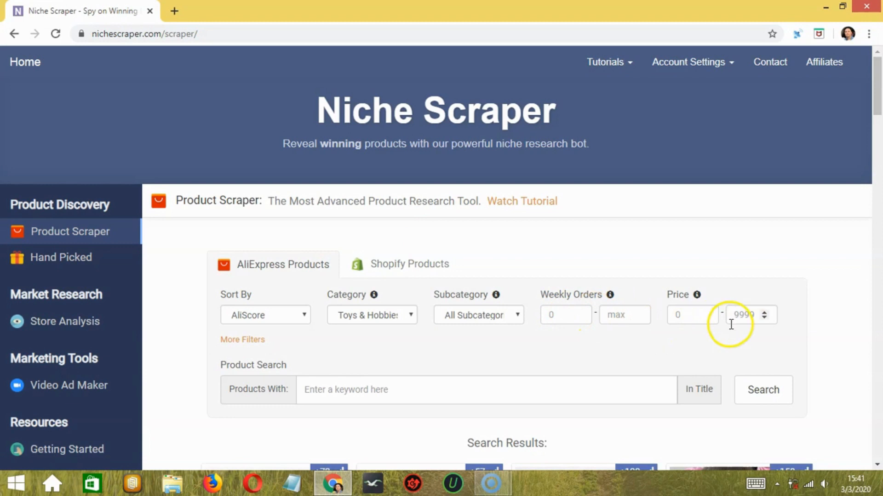
type("1")
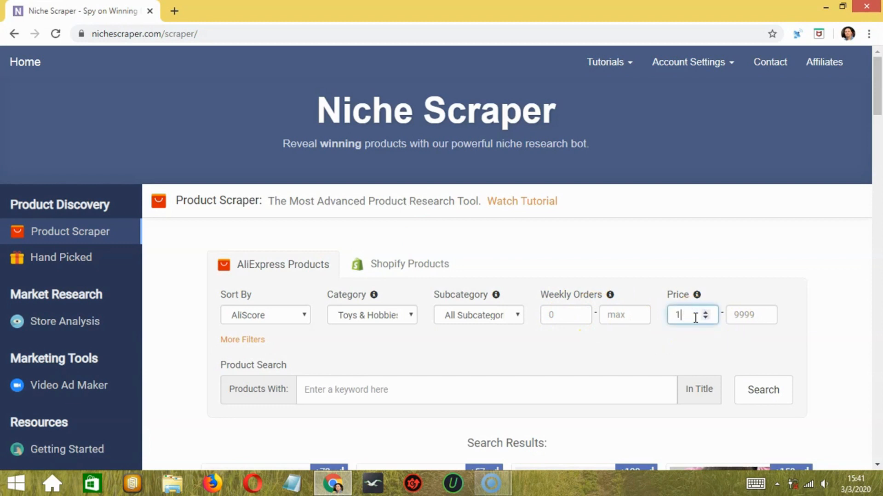
type("200")
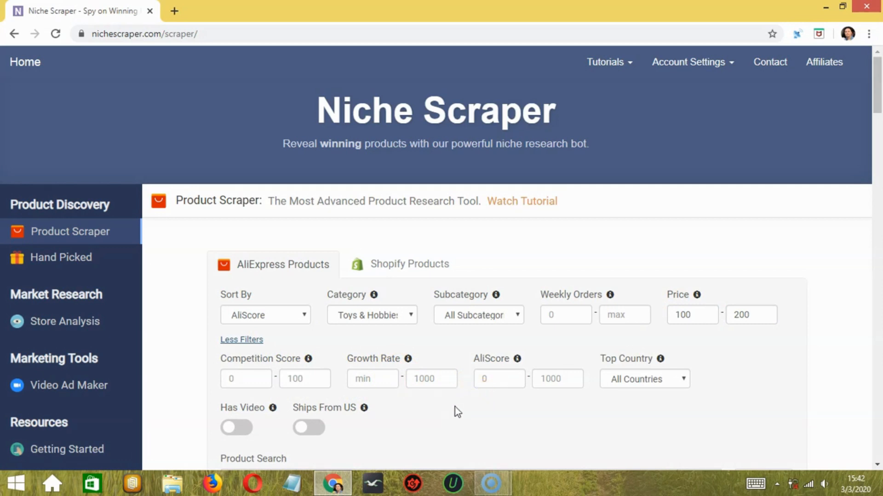
Step: Review the Toys & Hobbies results and scores, then switch to the Shopify Products search
scroll("down", 3)
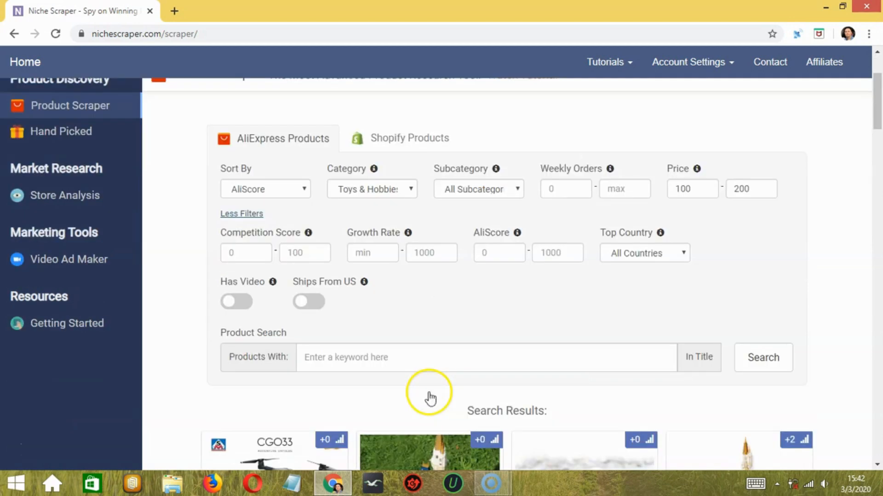
scroll("down", 3)
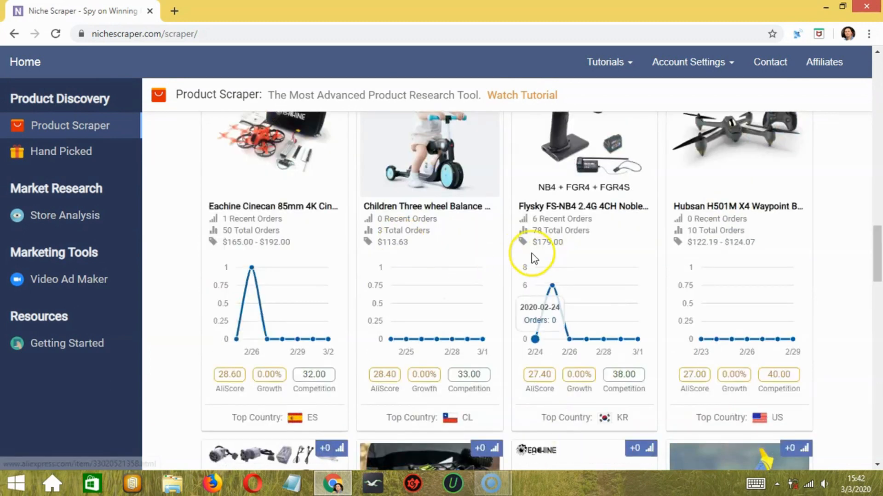
scroll("down", 3)
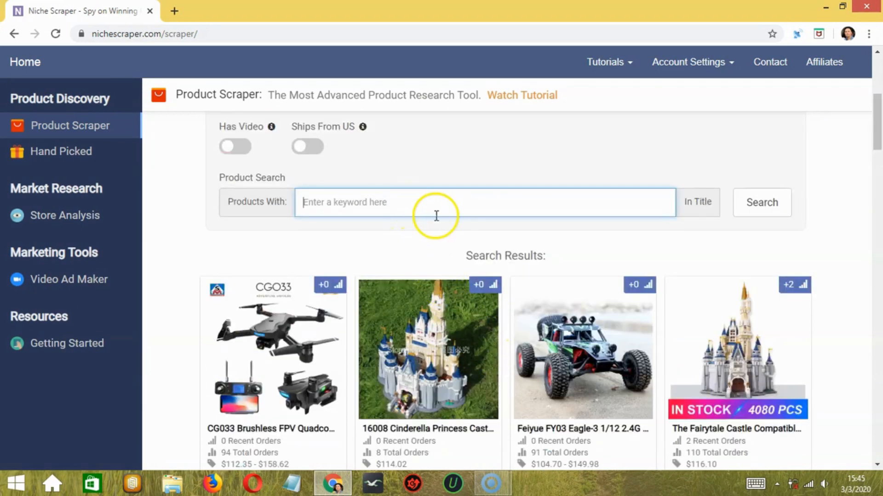
scroll("down", 3)
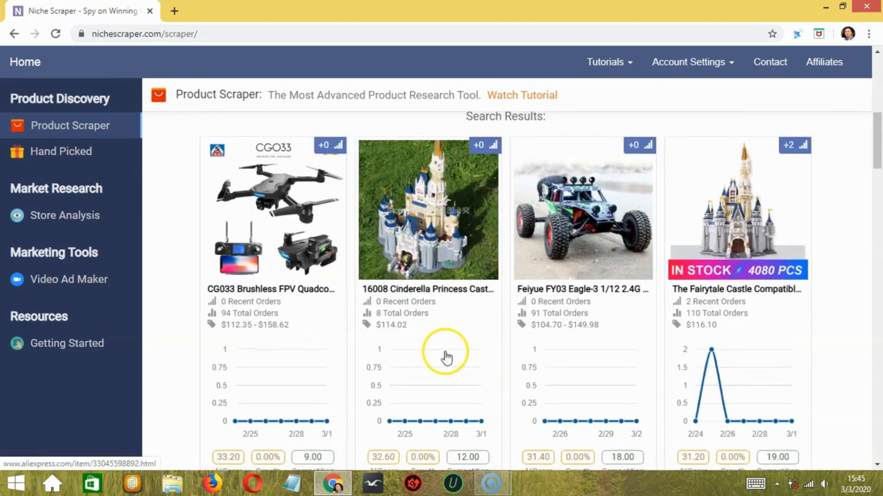
scroll("down", 3)
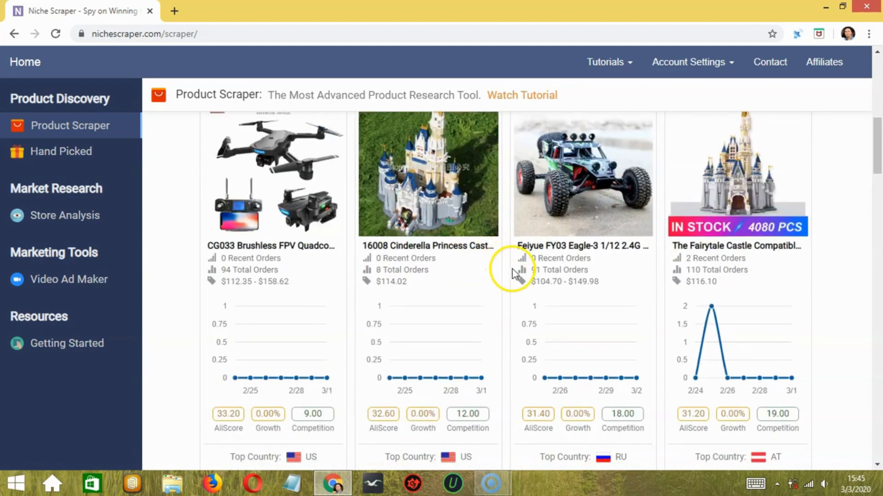
mouse_move(419, 378)
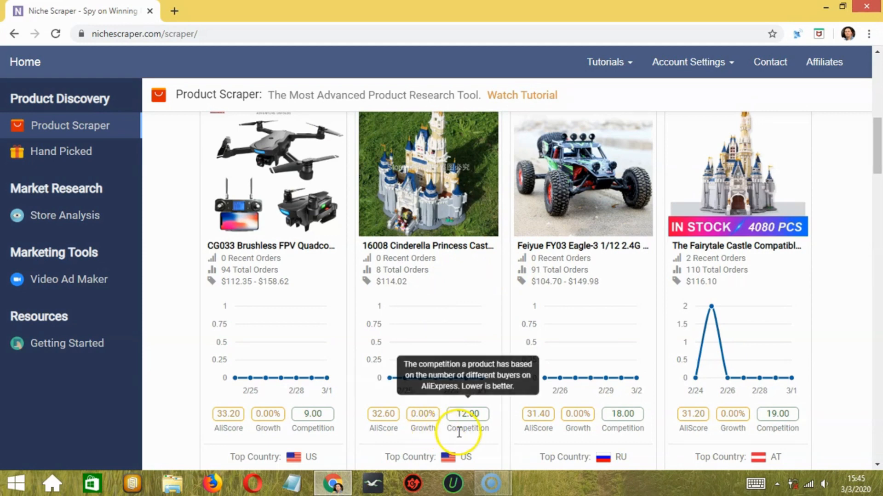
scroll("down", 3)
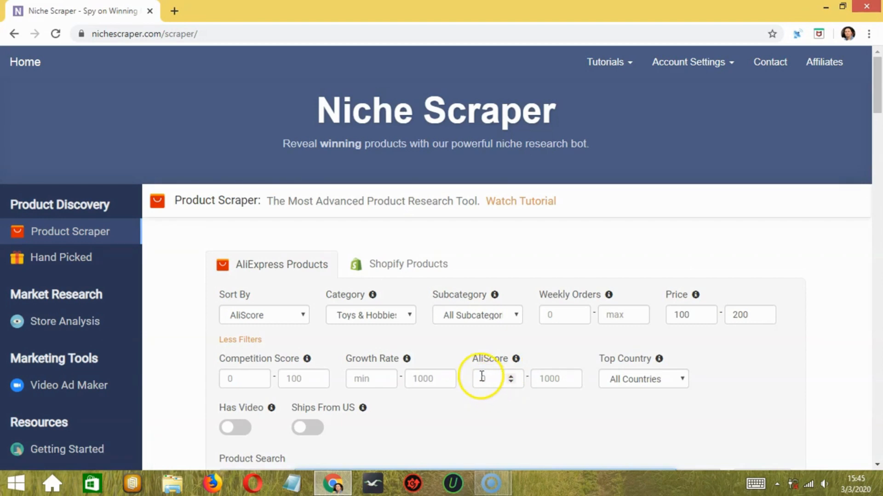
left_click(408, 265)
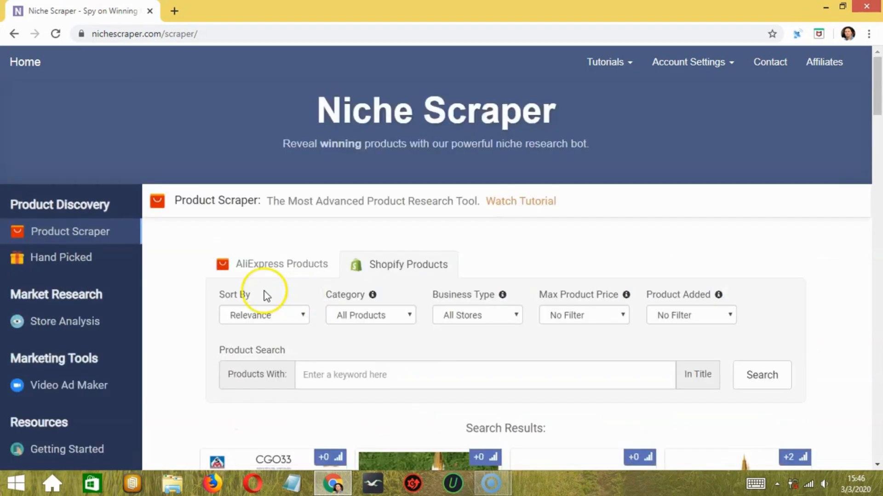
Step: Open Hand Picked and scroll to product cards such as the Infrared Sauna Blanket
left_click(60, 257)
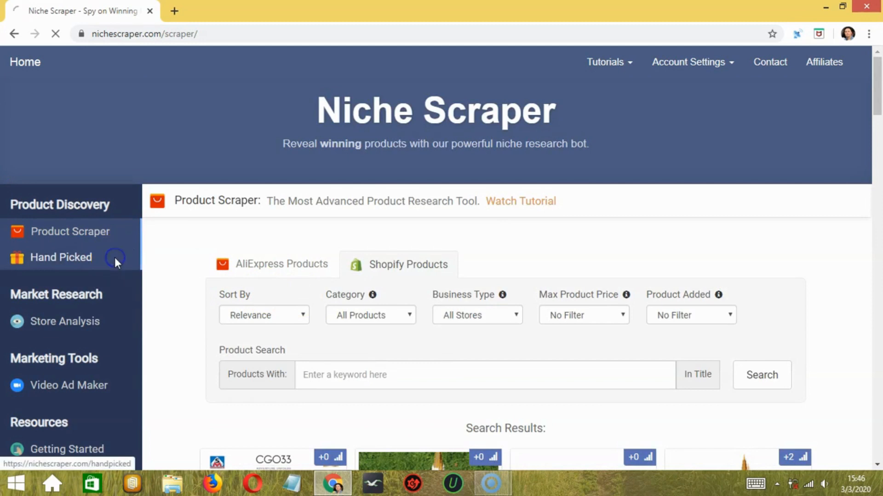
left_click(61, 257)
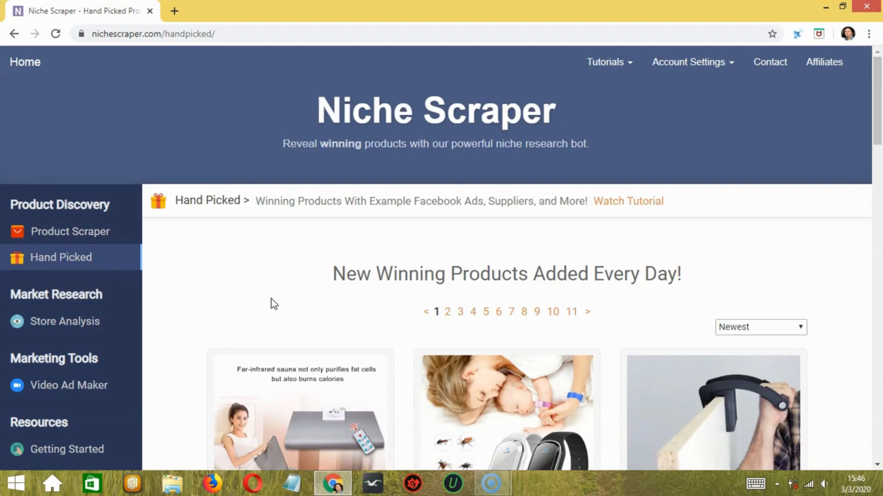
scroll("down", 3)
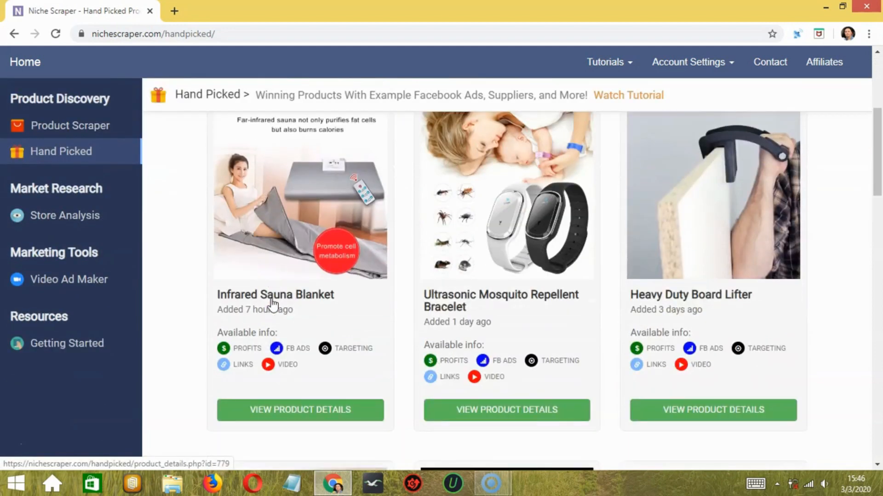
scroll("down", 3)
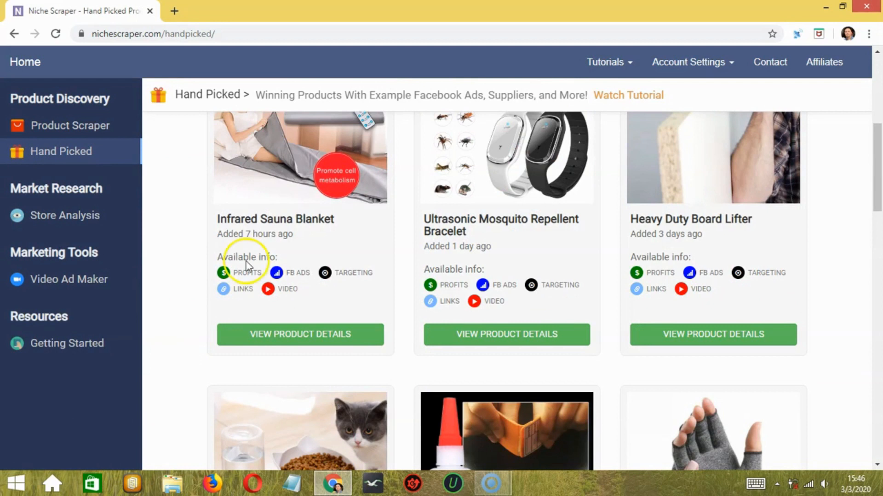
mouse_move(289, 289)
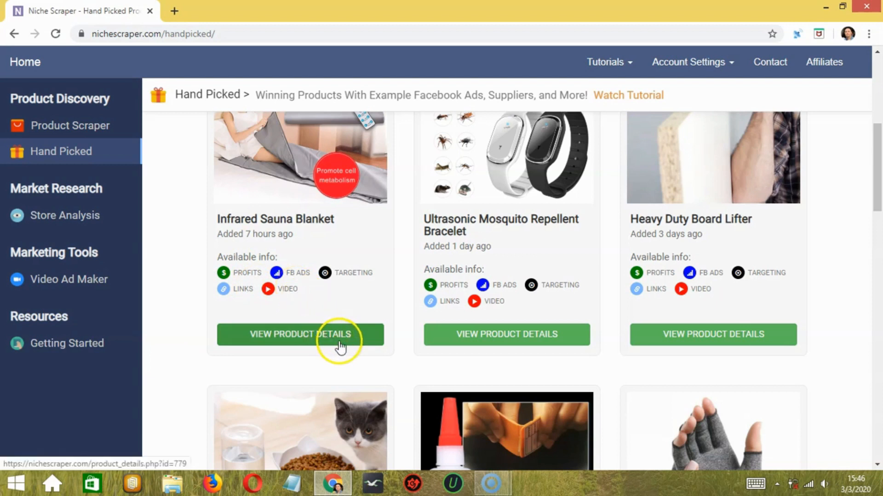
Step: Review the Infrared Sauna Blanket's engagement, ads, targeting and reviews, then go to Store Analysis
left_click(300, 334)
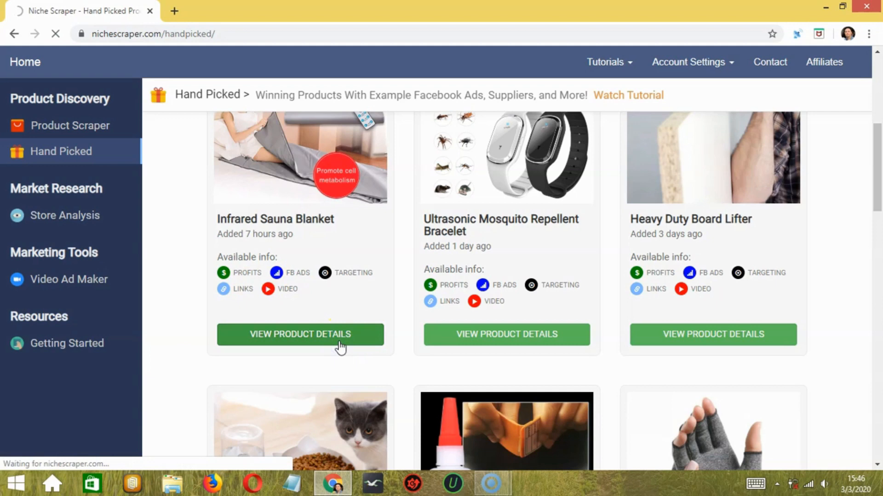
left_click(300, 334)
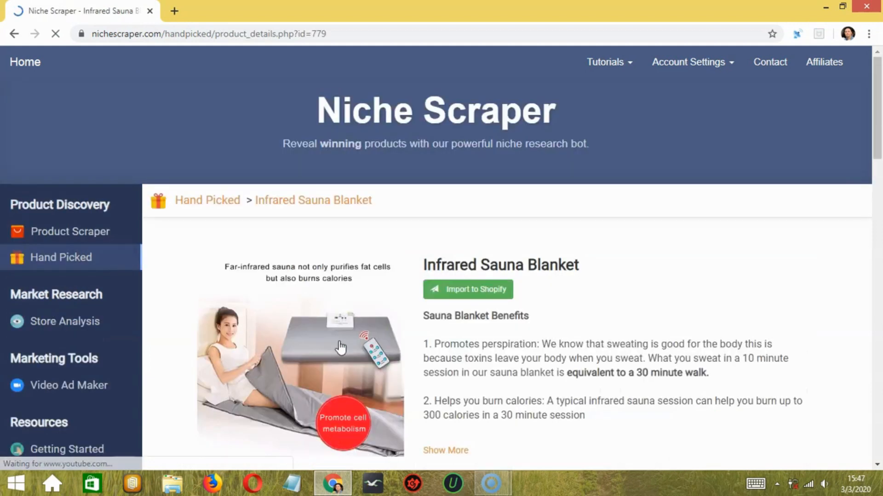
scroll("down", 3)
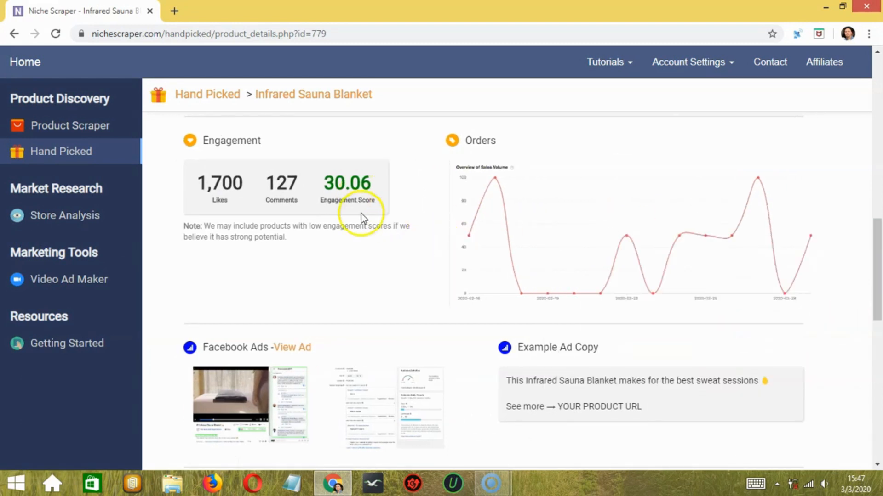
scroll("down", 3)
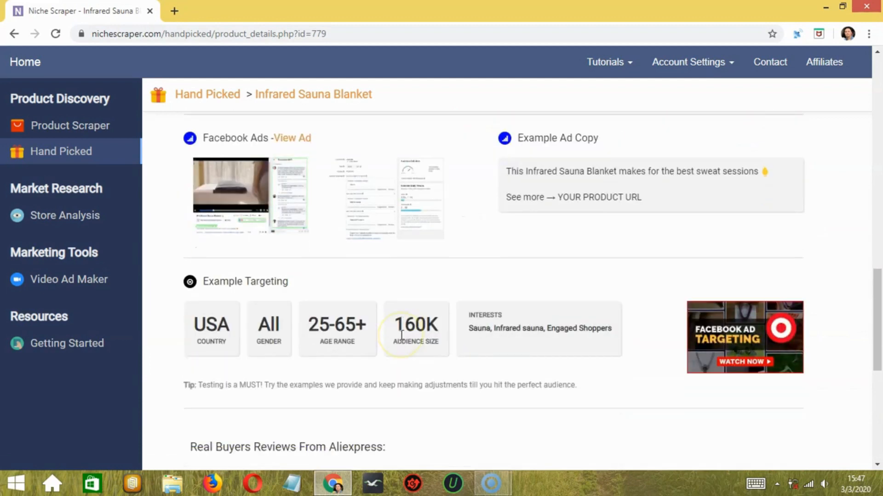
scroll("down", 3)
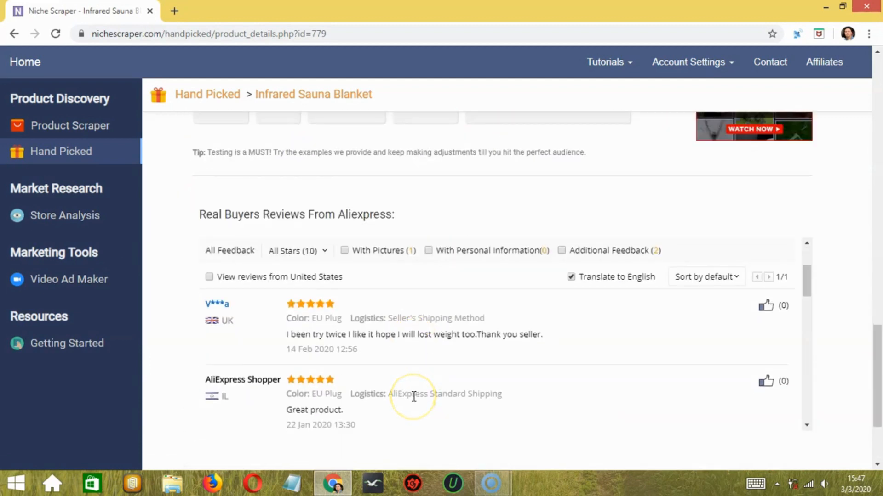
scroll("up", 3)
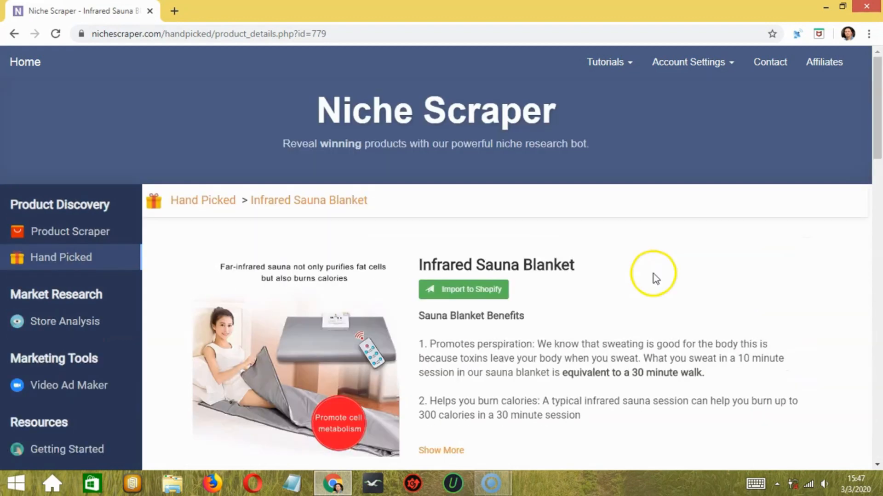
mouse_move(575, 314)
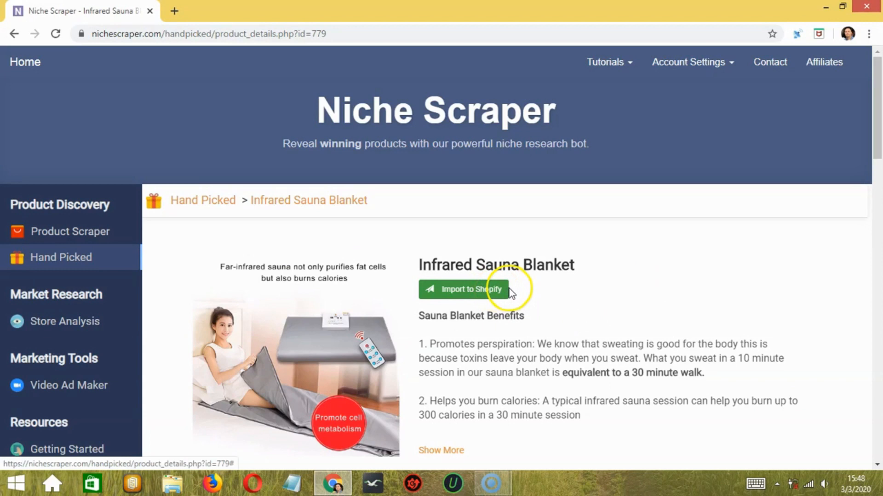
mouse_move(104, 301)
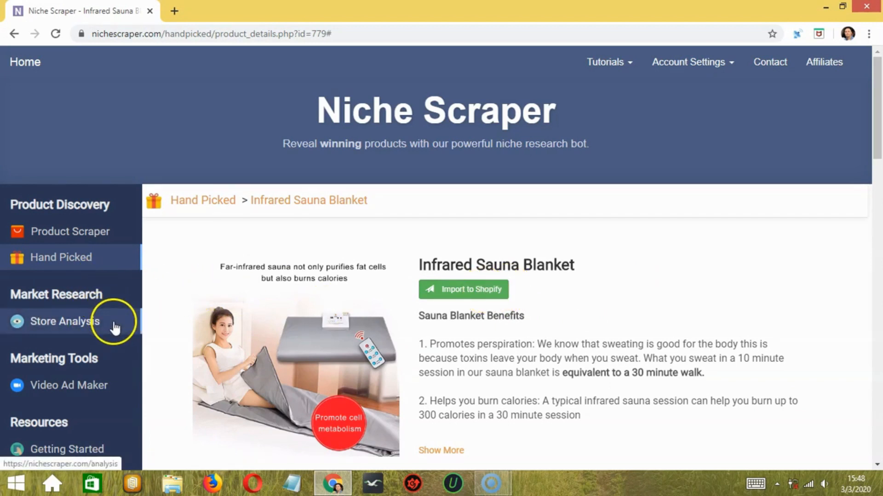
left_click(64, 321)
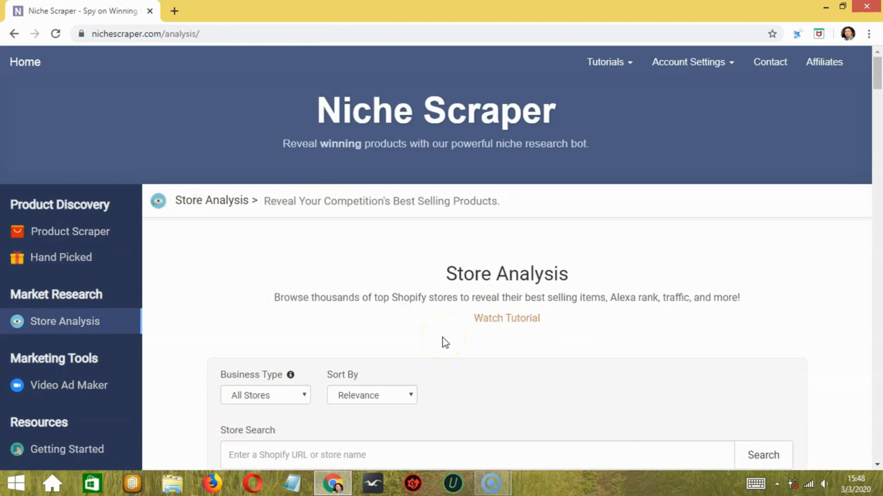
Step: Scroll through the Most Popular Shopify Stores list, led by business.wish.com's best sellers
scroll("down", 3)
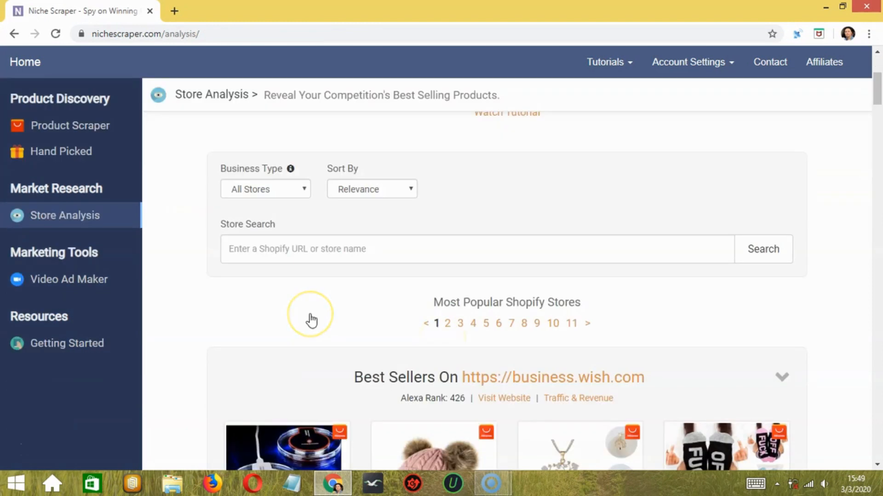
scroll("down", 3)
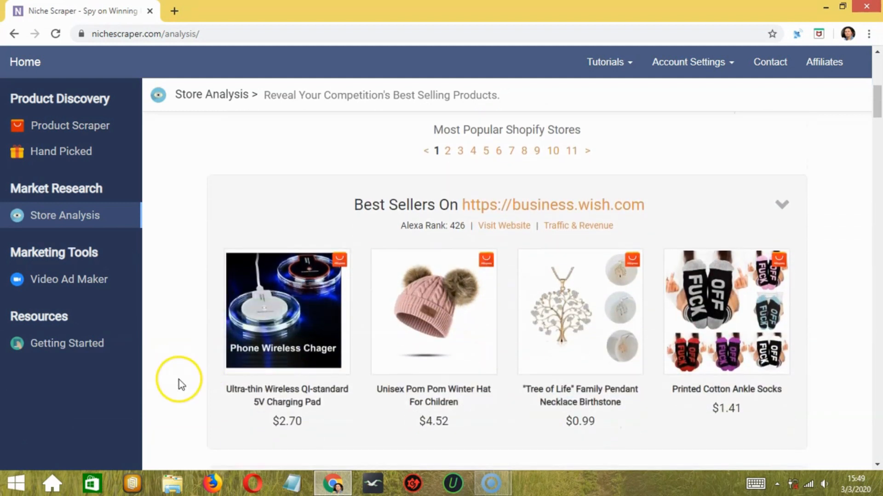
scroll("down", 3)
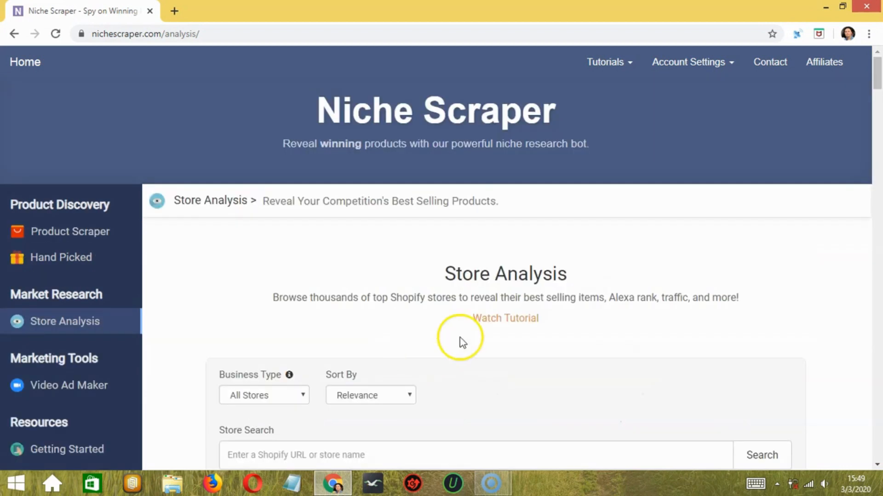
mouse_move(505, 318)
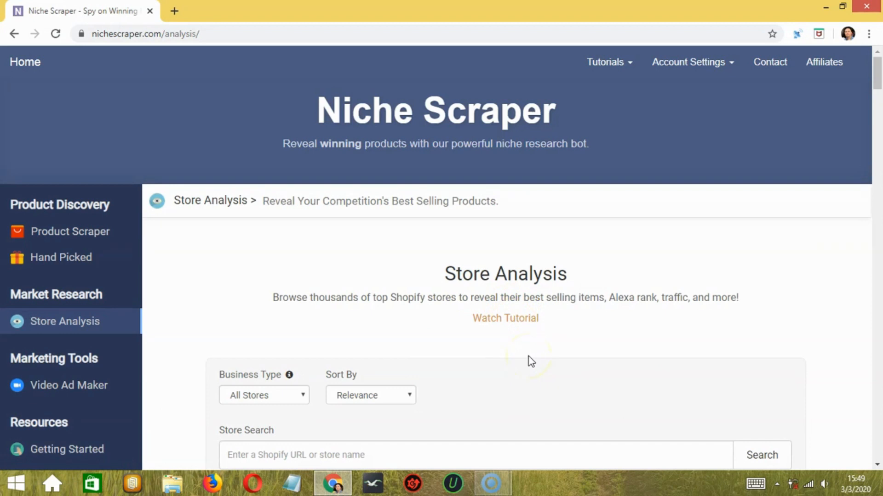
scroll("down", 3)
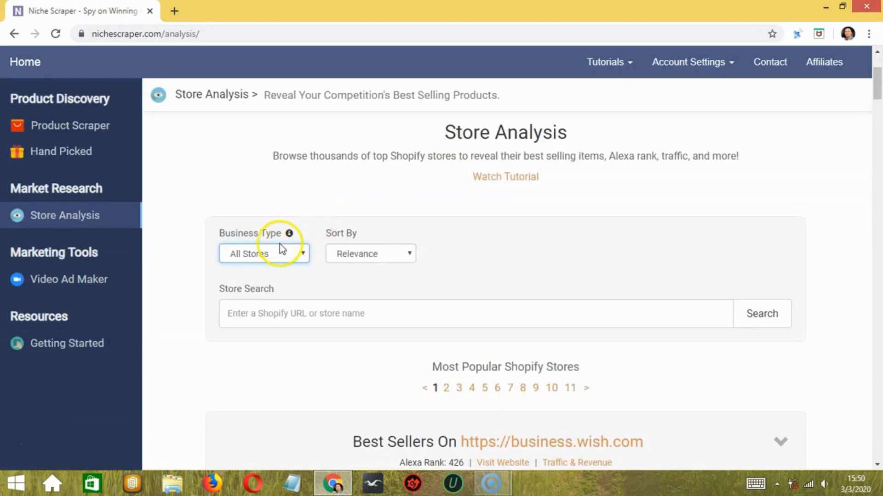
Step: Limit the store list to verified dropshipping stores and scroll down to bluecrate.com's best sellers
left_click(263, 253)
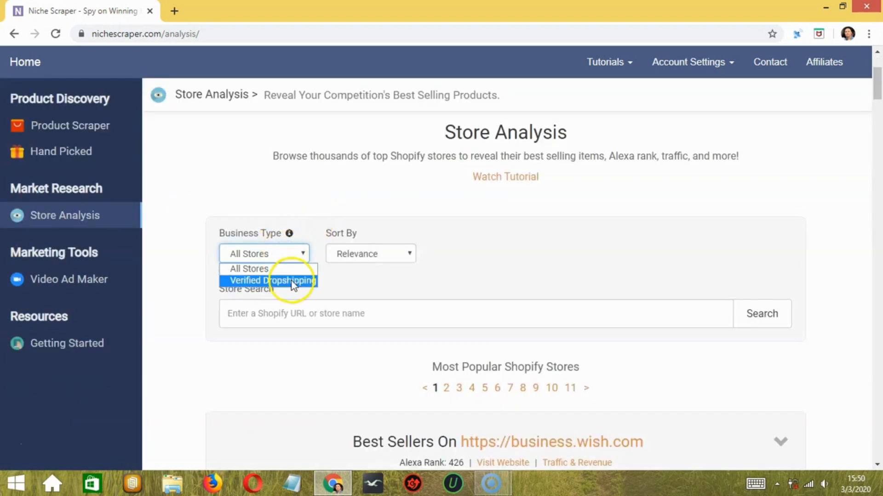
left_click(274, 280)
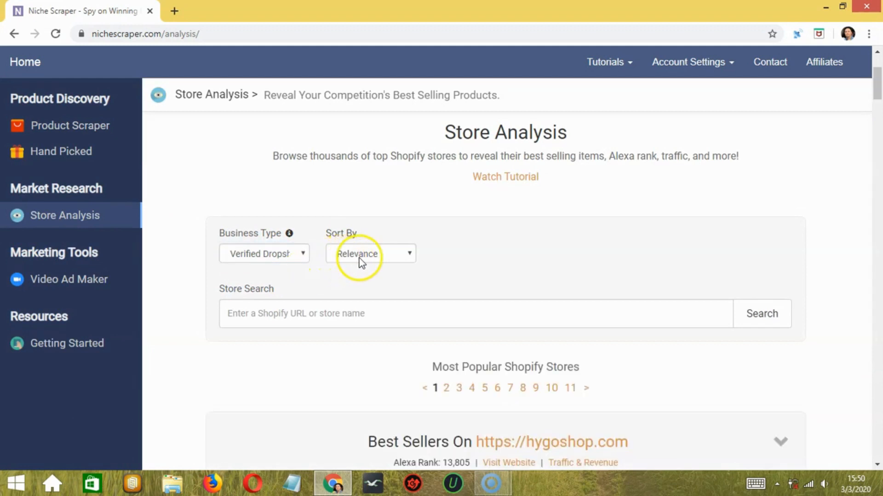
left_click(370, 254)
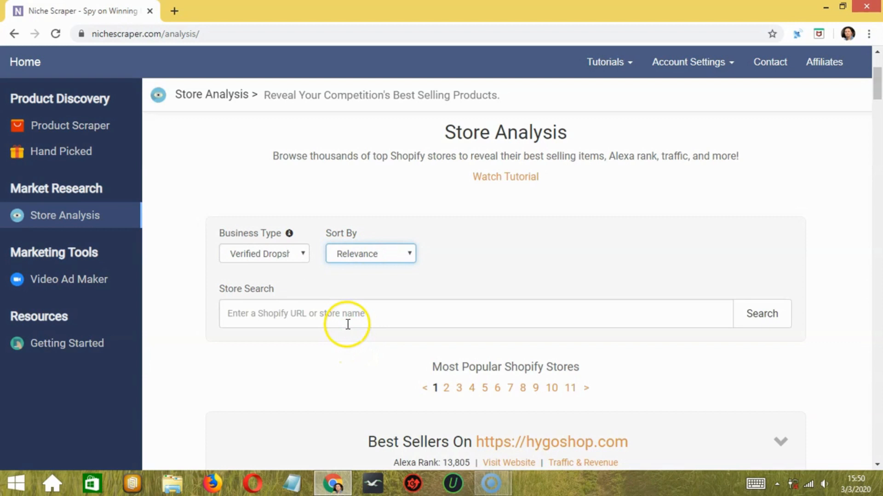
left_click(346, 314)
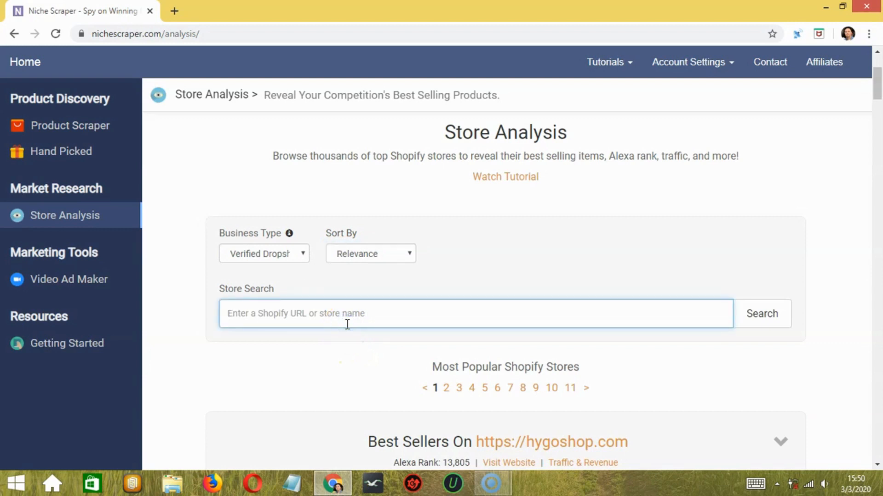
mouse_move(758, 353)
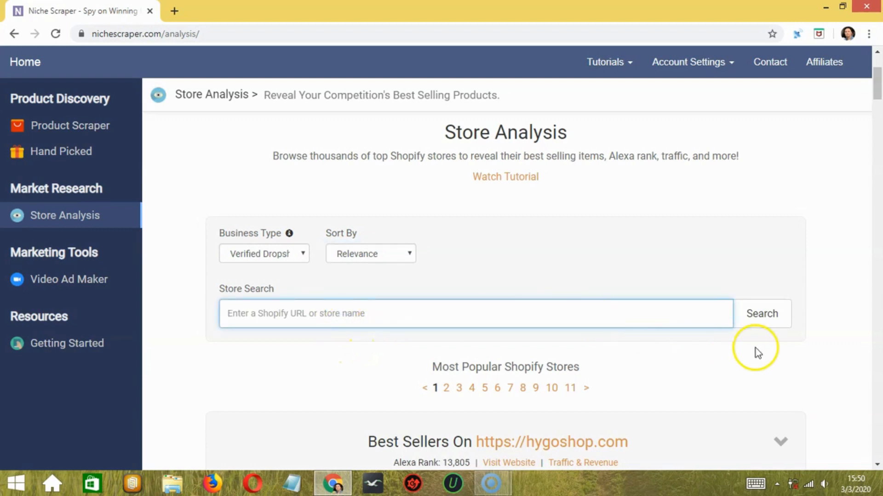
scroll("down", 3)
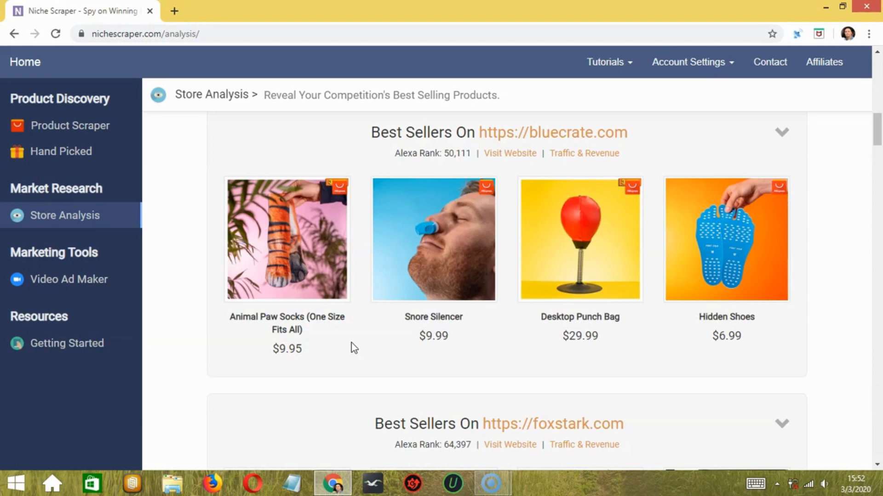
scroll("down", 3)
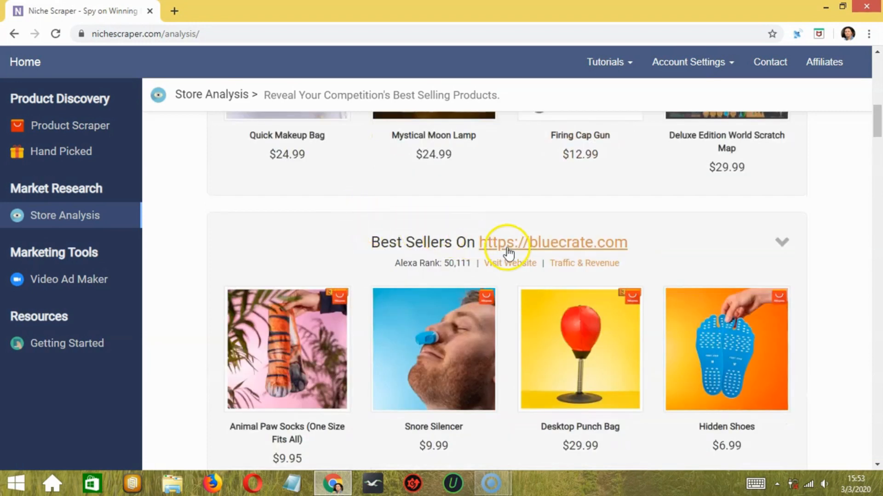
Step: Review bluecrate.com's estimated traffic, revenue, recently added and best-selling products
left_click(553, 242)
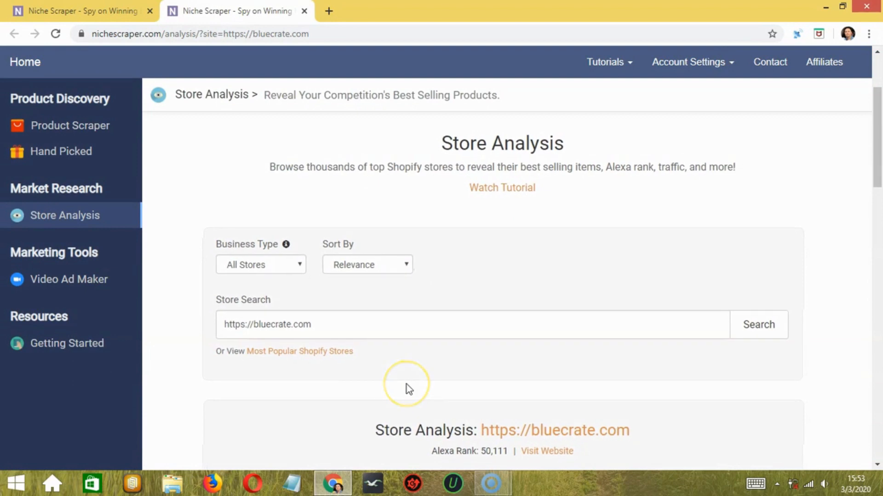
scroll("down", 3)
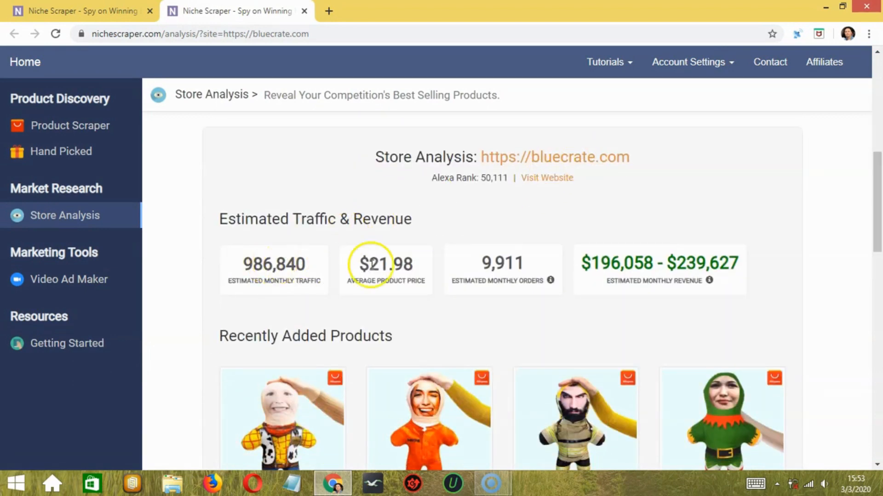
scroll("down", 3)
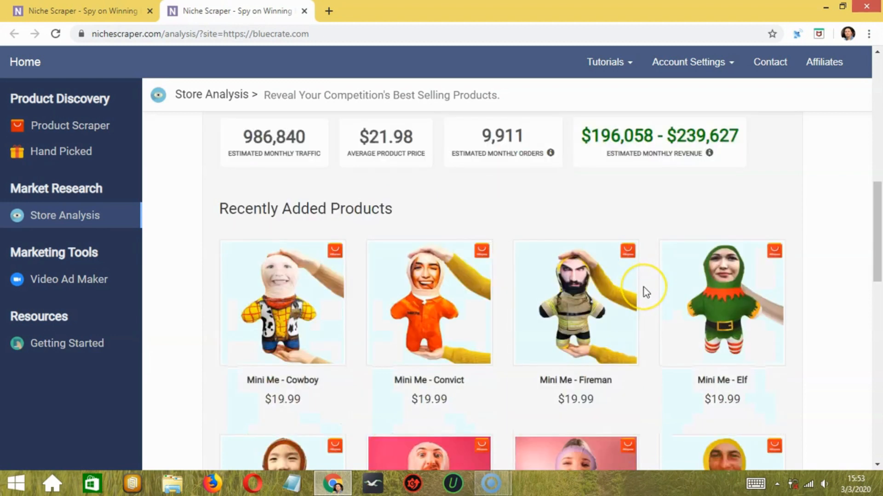
scroll("down", 3)
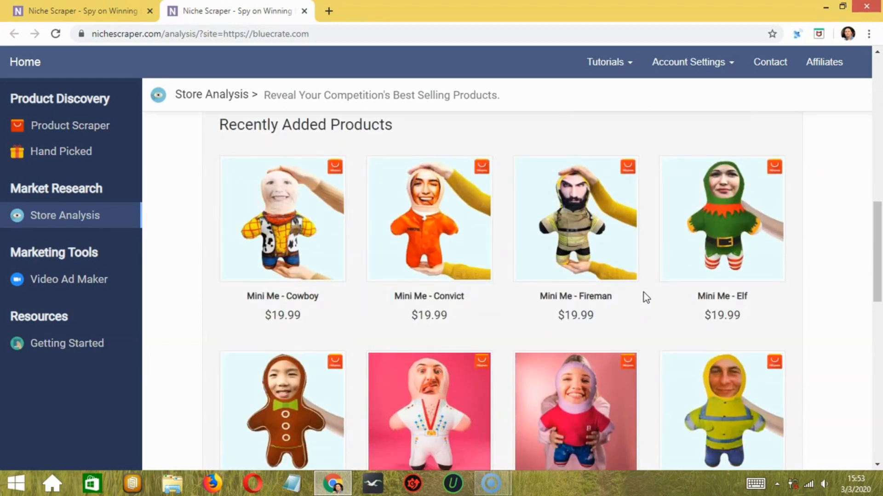
scroll("down", 3)
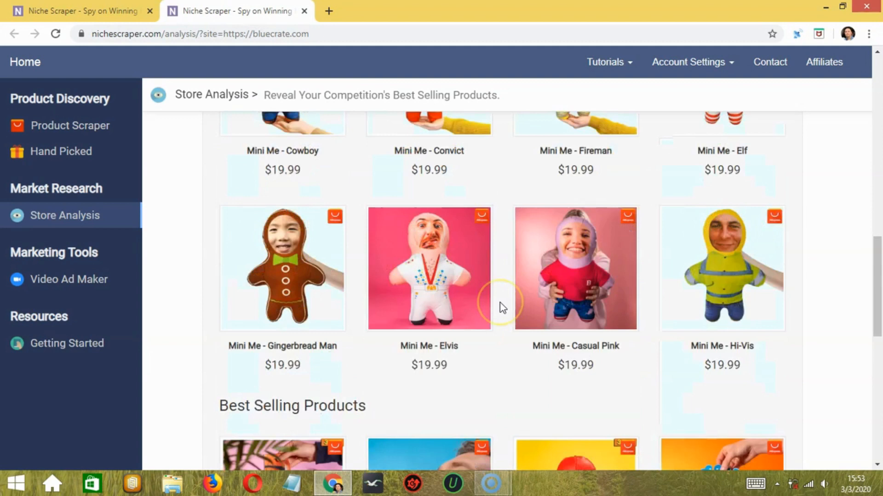
scroll("down", 3)
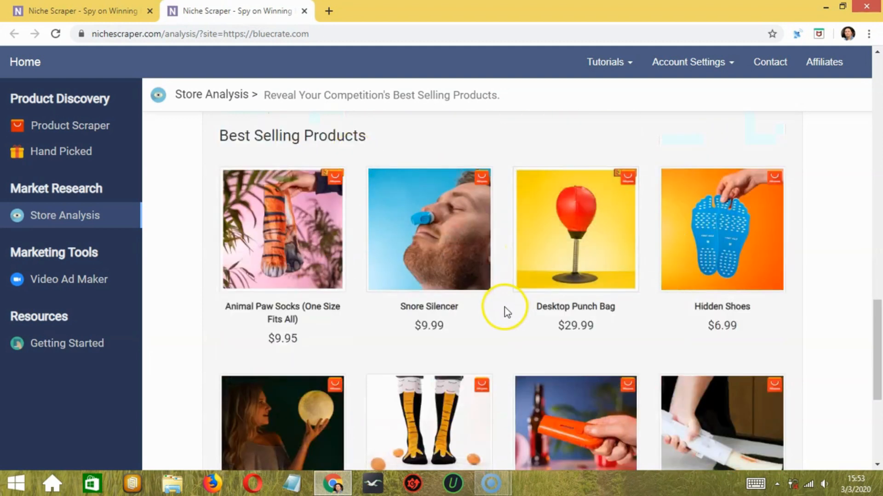
scroll("down", 3)
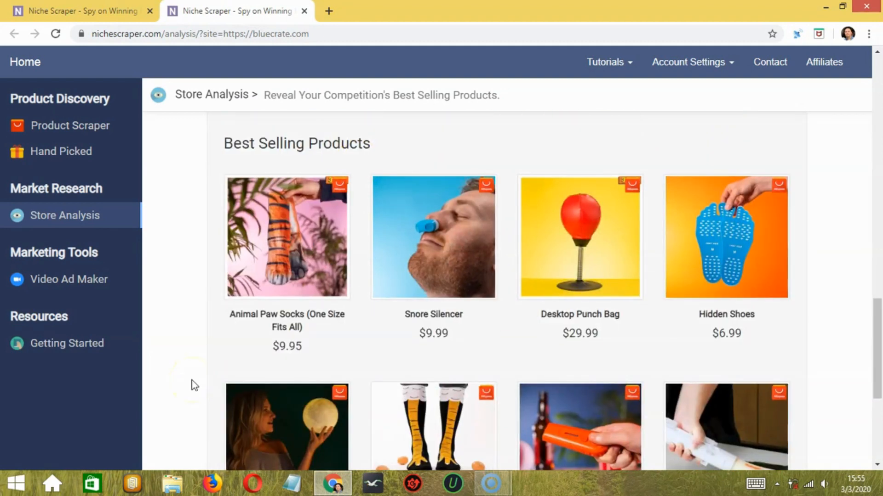
mouse_move(68, 280)
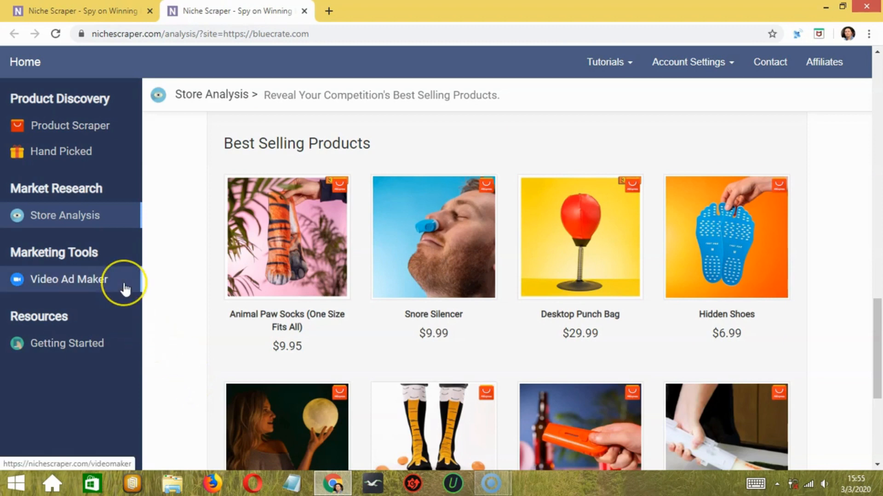
mouse_move(136, 289)
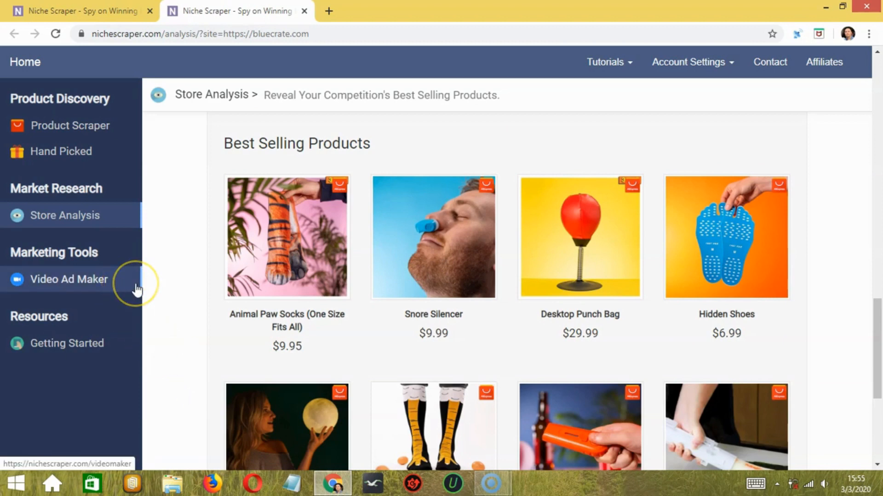
left_click(68, 279)
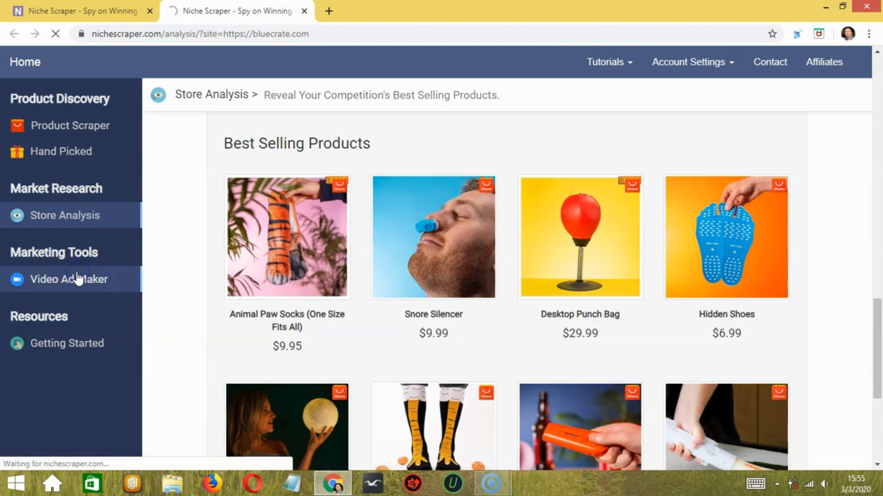
left_click(69, 280)
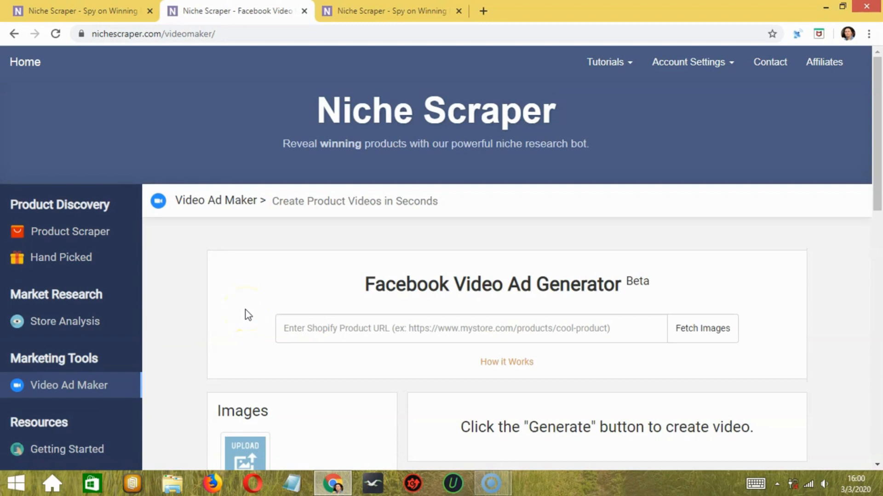
left_click(392, 11)
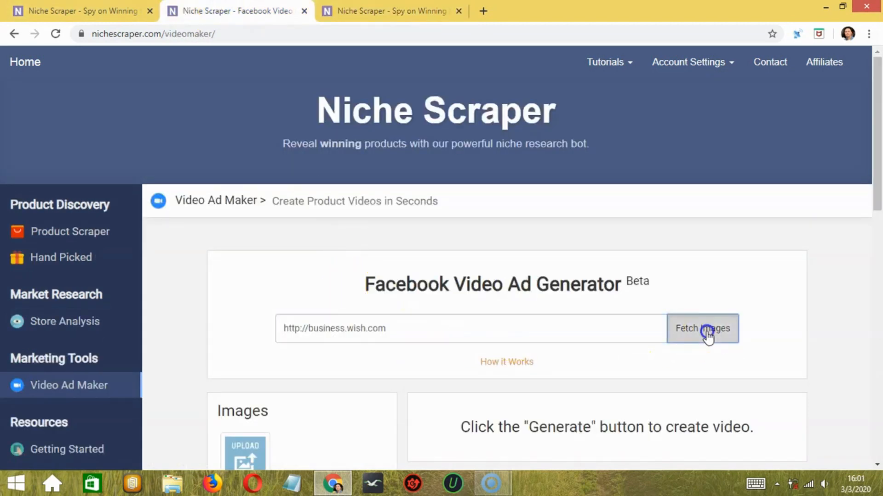
left_click(701, 329)
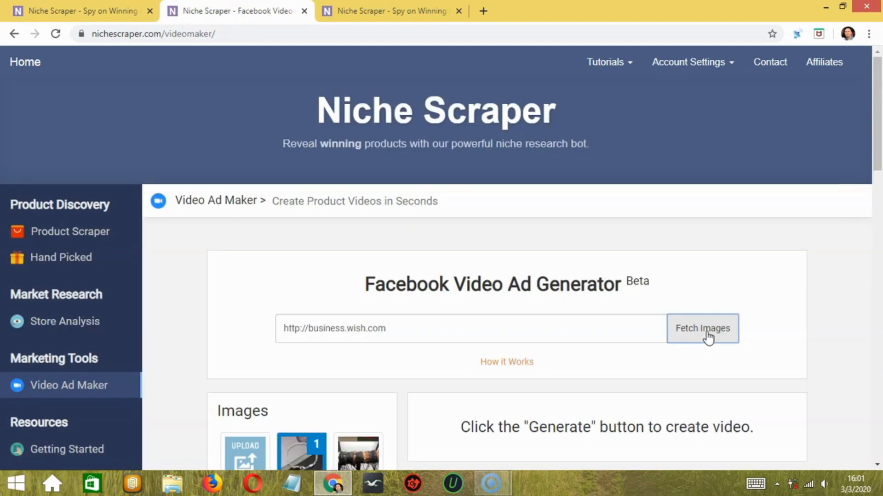
Step: Pick the silver chain bracelet as image 2, then look over the Royalty Free Music, Text Options and Advanced settings
scroll("down", 3)
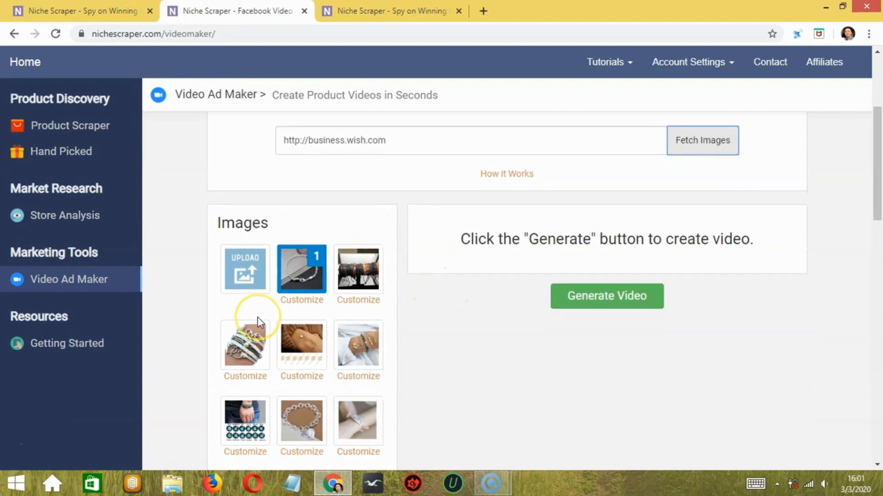
scroll("down", 3)
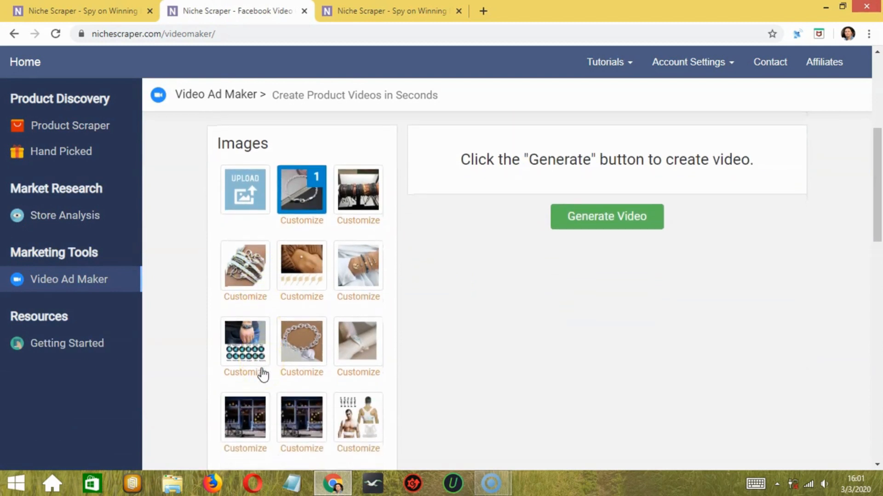
scroll("down", 3)
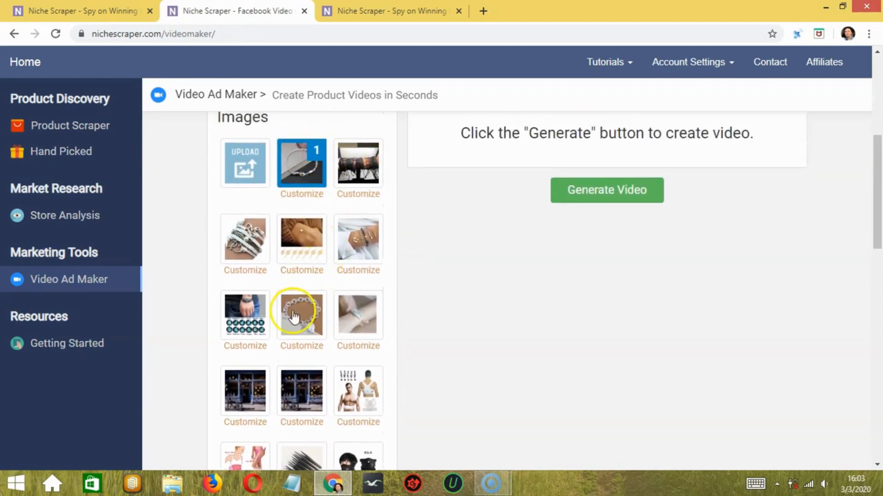
scroll("down", 3)
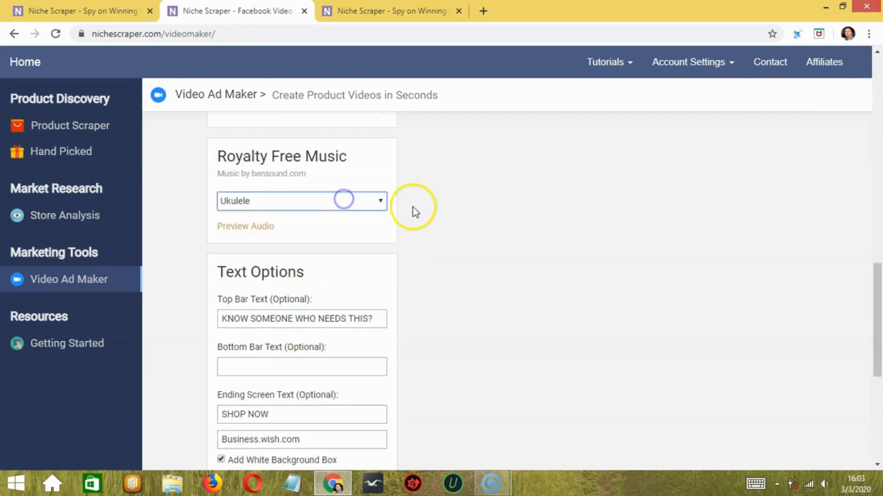
left_click(301, 201)
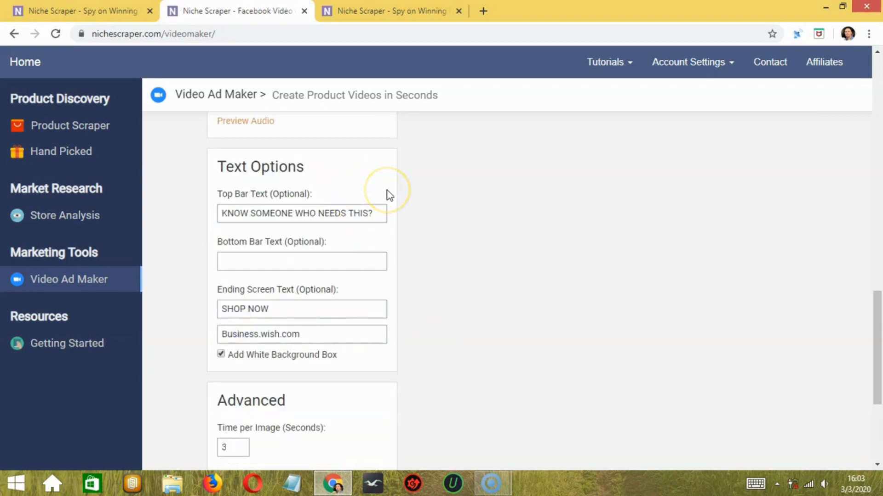
scroll("down", 3)
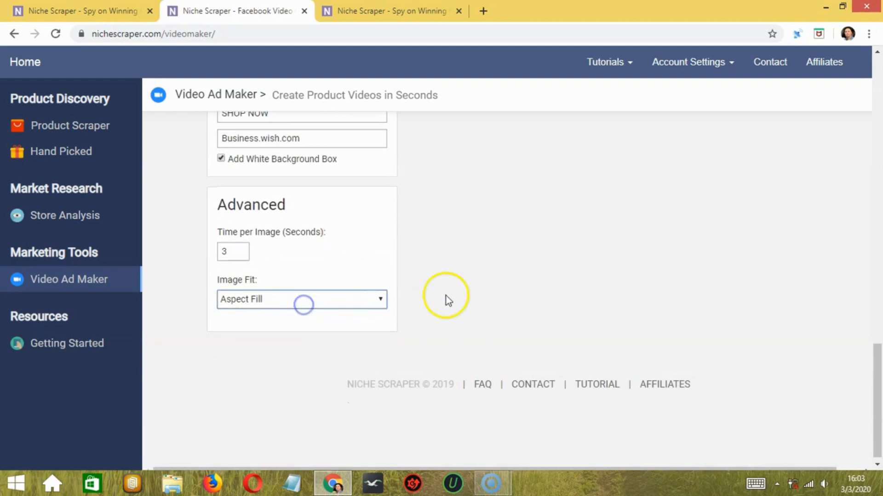
scroll("down", 3)
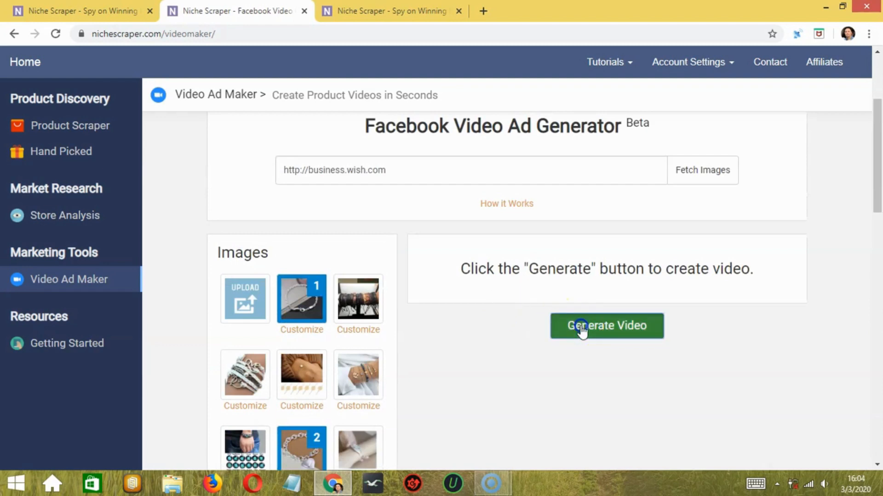
Step: Generate the video ad and dismiss the Success message to reach the Download Video preview
left_click(607, 326)
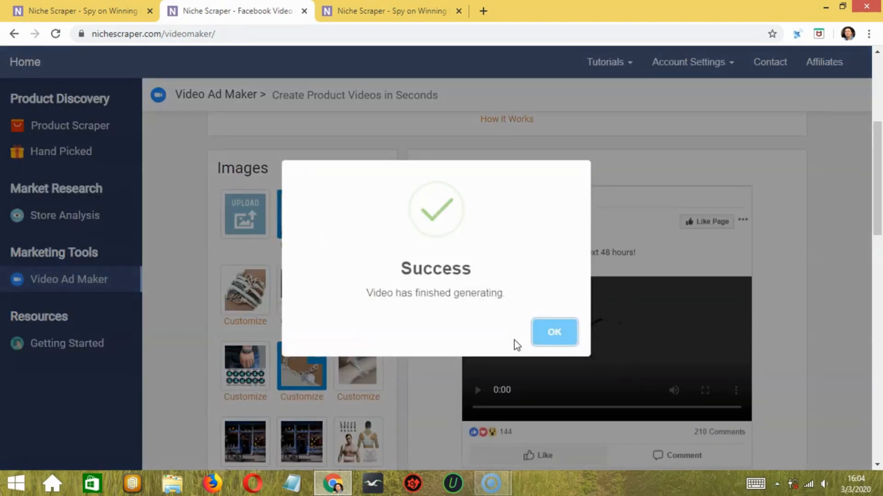
left_click(554, 332)
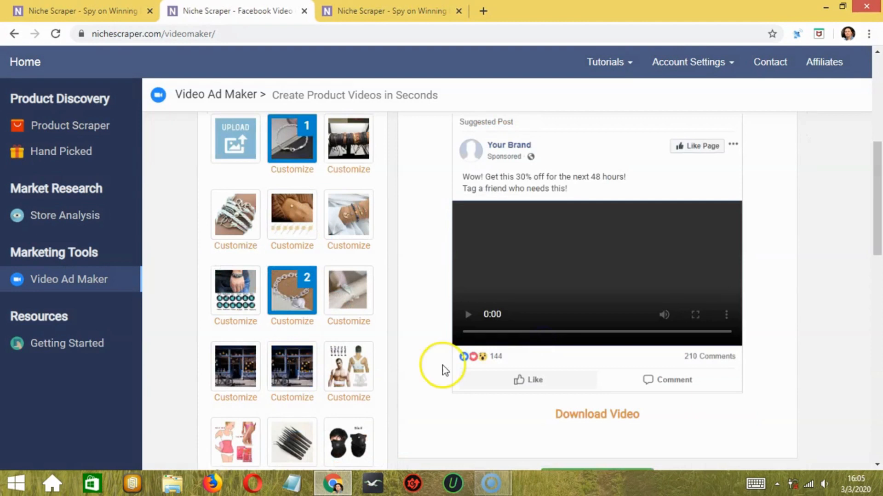
mouse_move(591, 405)
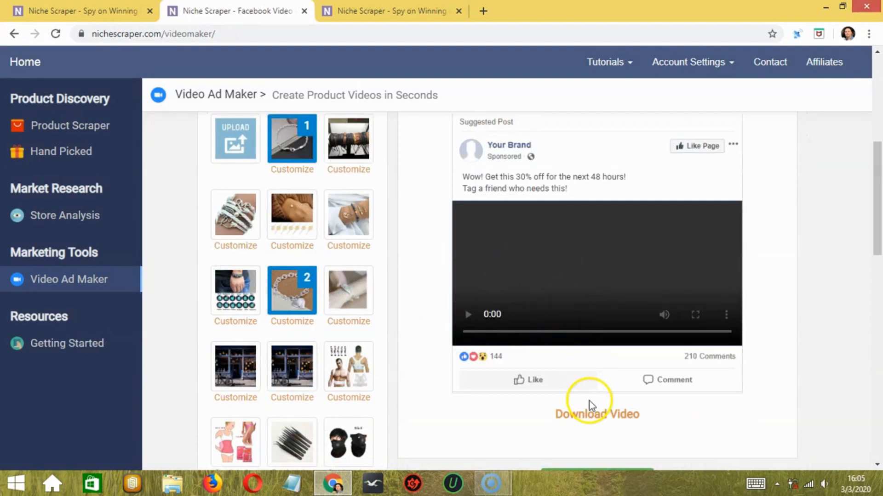